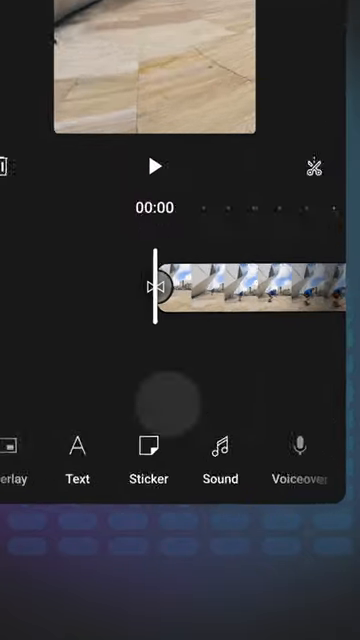
Add a music track under the skateboarding clip and run Find beats to auto-generate markers
left_click(218, 448)
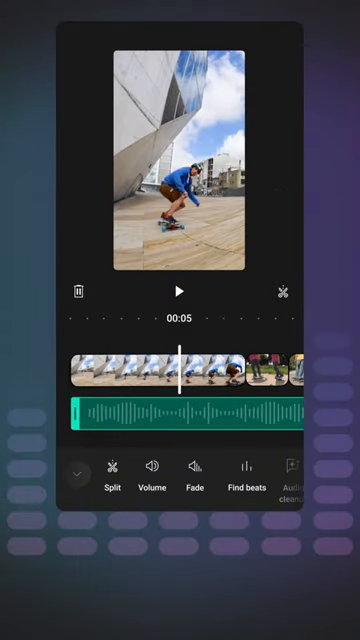
left_click(248, 470)
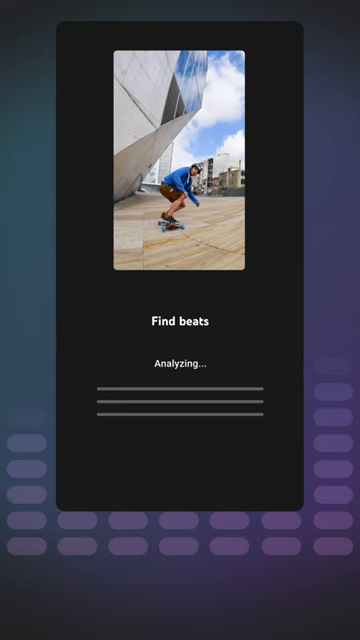